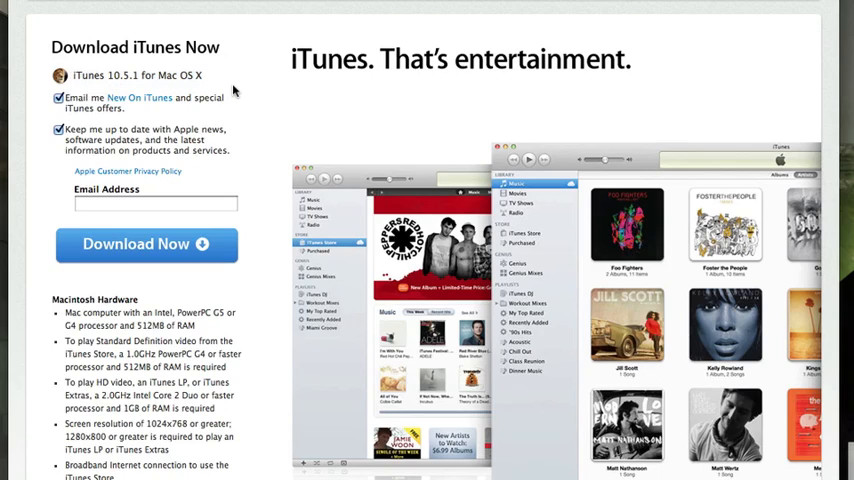
- Scroll the Apple iTunes page down to the 'A match made in iCloud' iTunes Match section
scroll(down, 3)
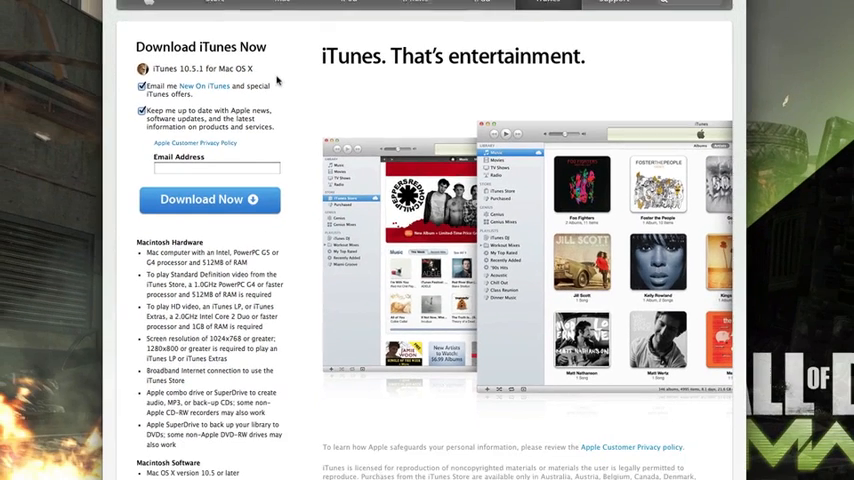
scroll(down, 3)
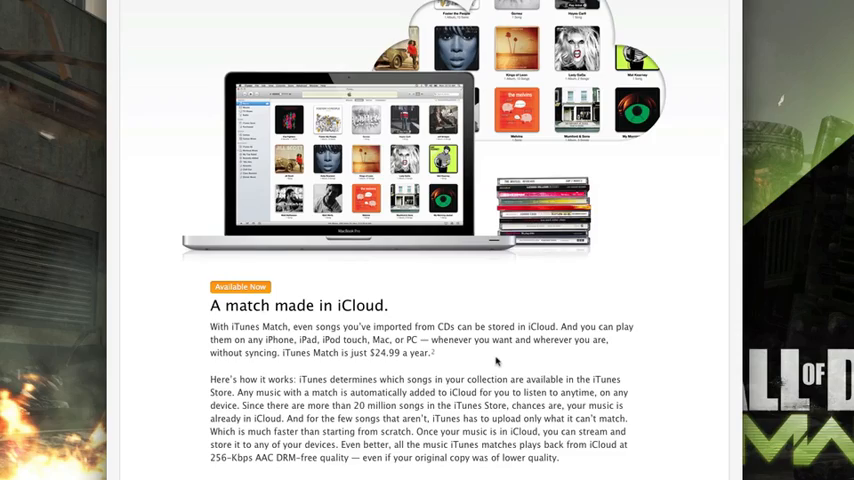
- Select iTunes Match under Store in the sidebar to reach the 'Add This Computer' screen
scroll(down, 3)
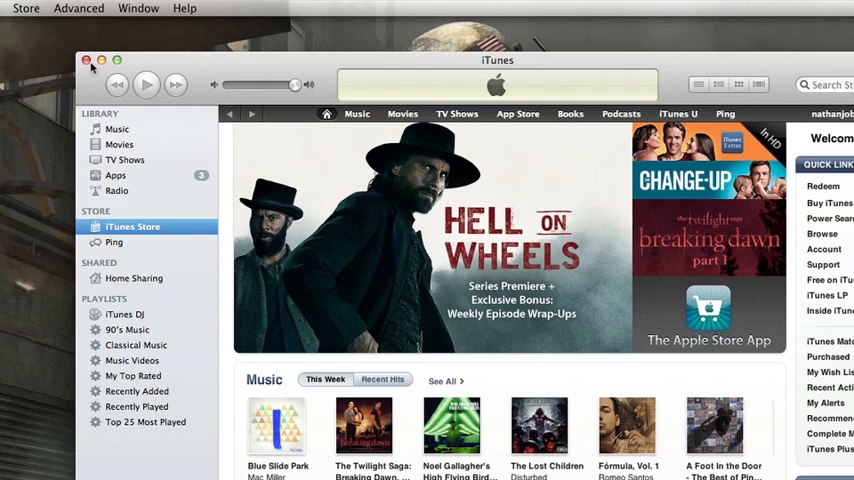
click(26, 8)
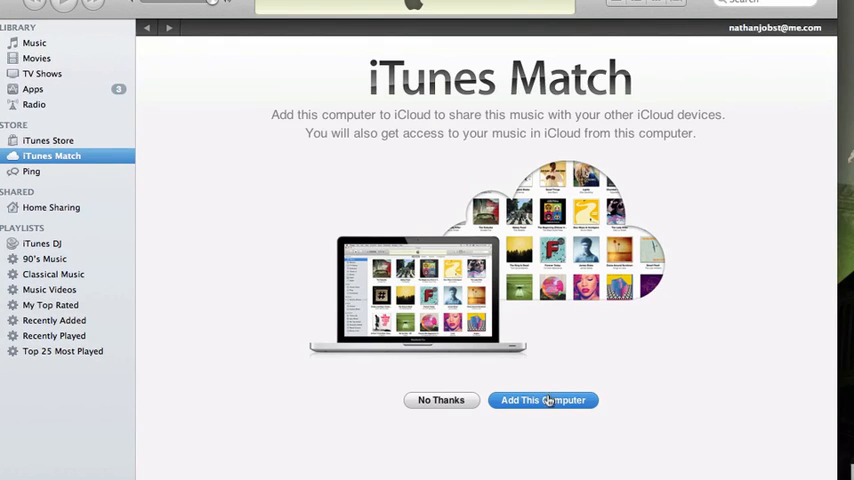
- Add this computer to iTunes Match and let its 29-song library become available in iCloud
click(544, 400)
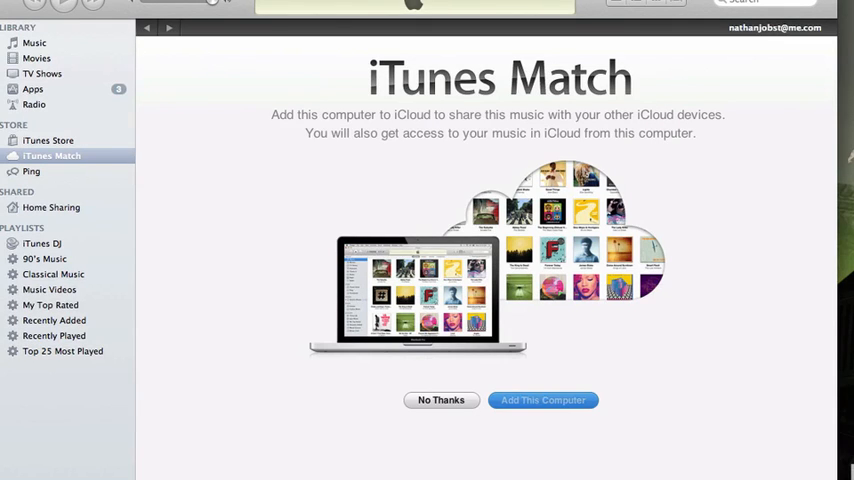
click(542, 400)
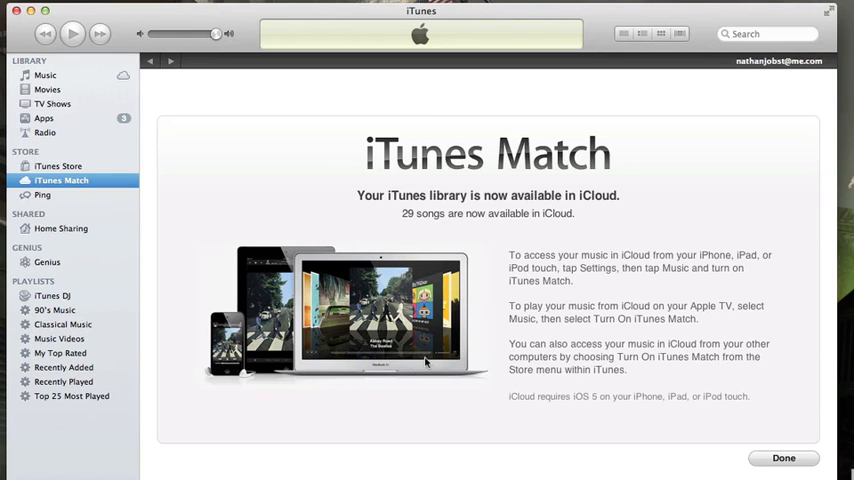
mouse_move(710, 440)
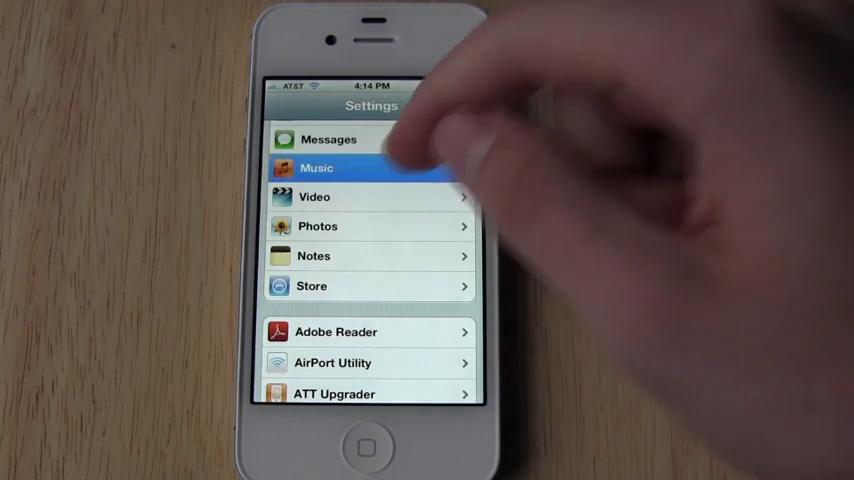
- Switch iTunes Match ON in Settings > Music, then leave Settings for the Music app
click(316, 168)
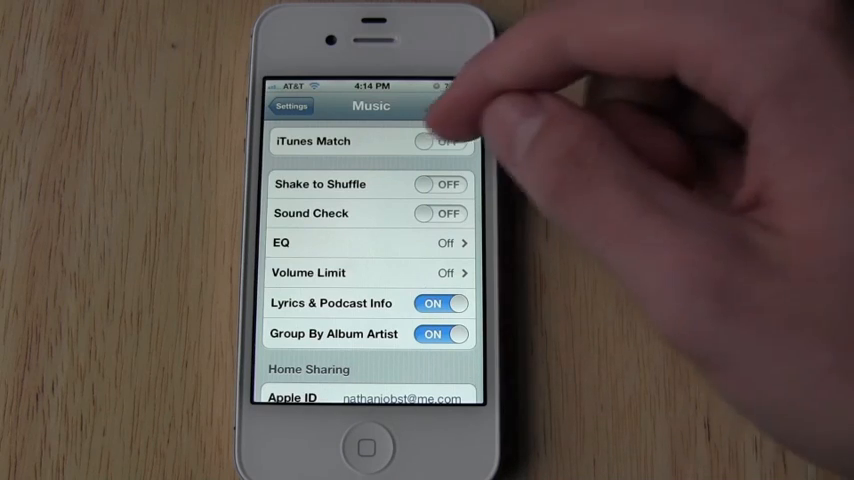
click(442, 140)
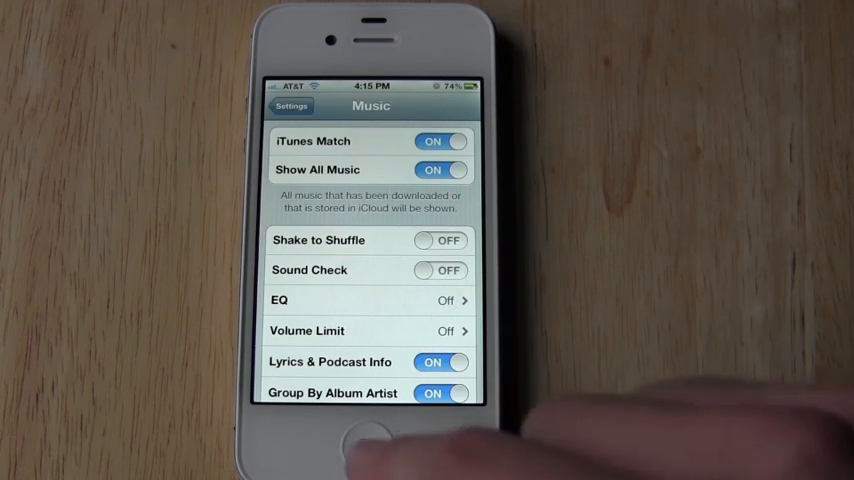
click(370, 444)
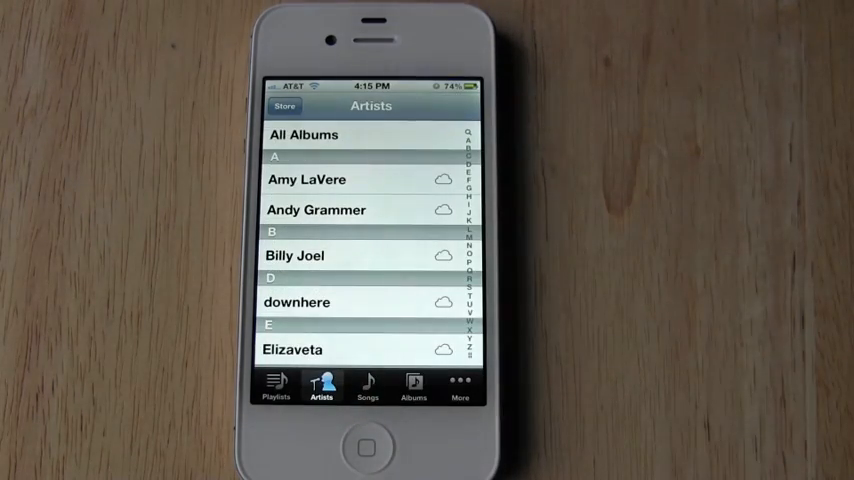
- Select Billy Joel under Artists to show the iCloud-available Glass Houses track list
click(294, 256)
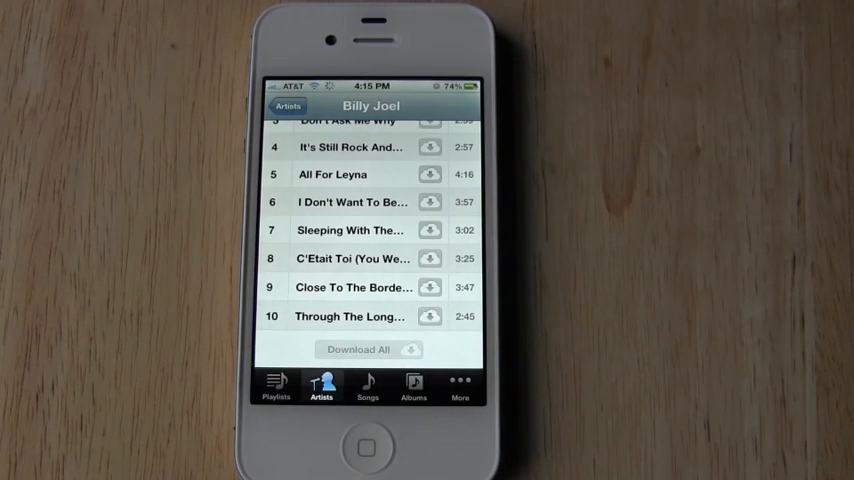
scroll(up, 3)
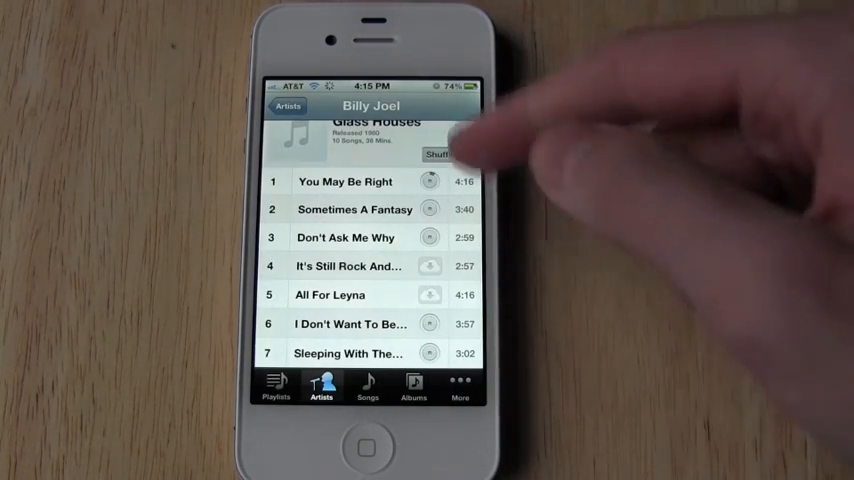